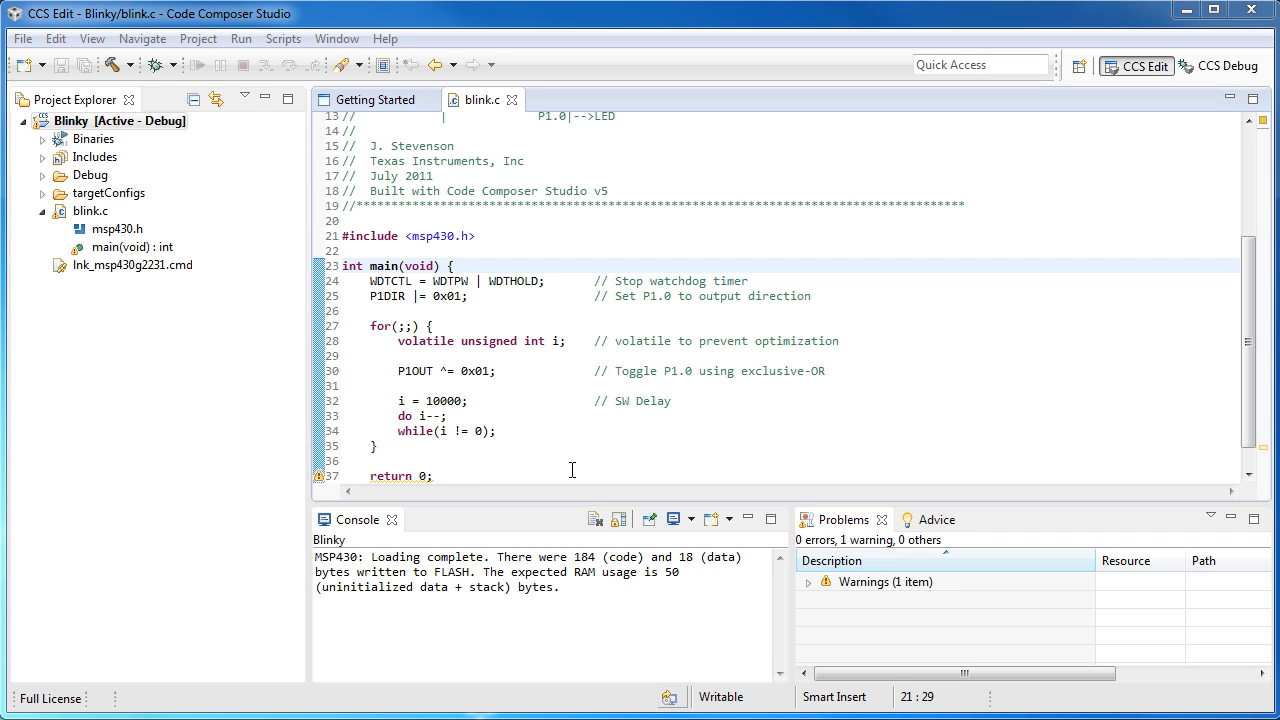
mouse_move(364, 456)
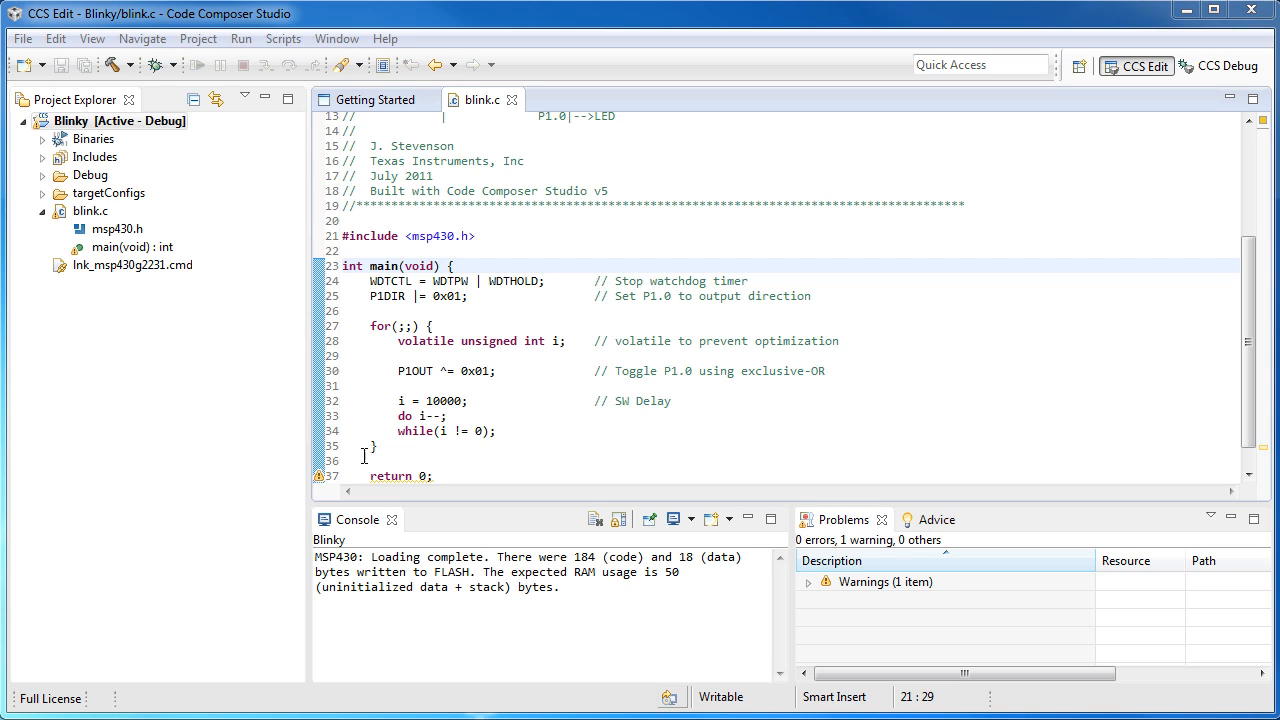
mouse_move(420, 198)
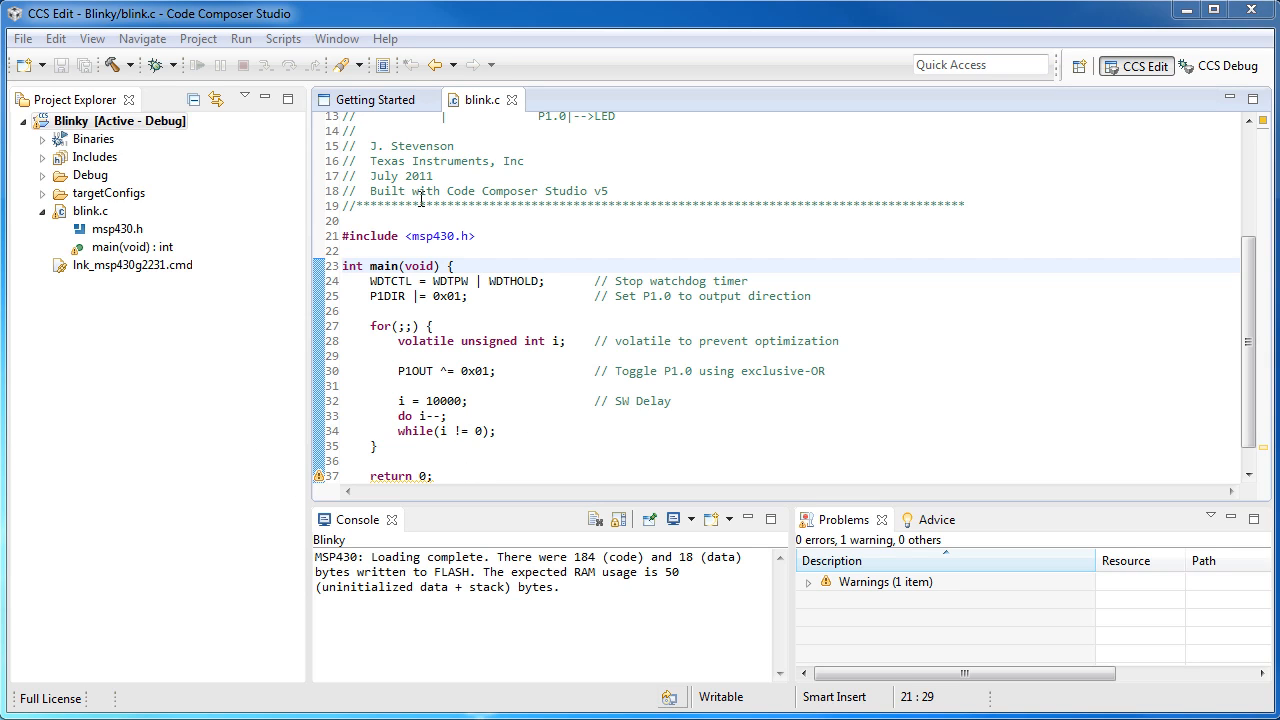
mouse_move(378, 304)
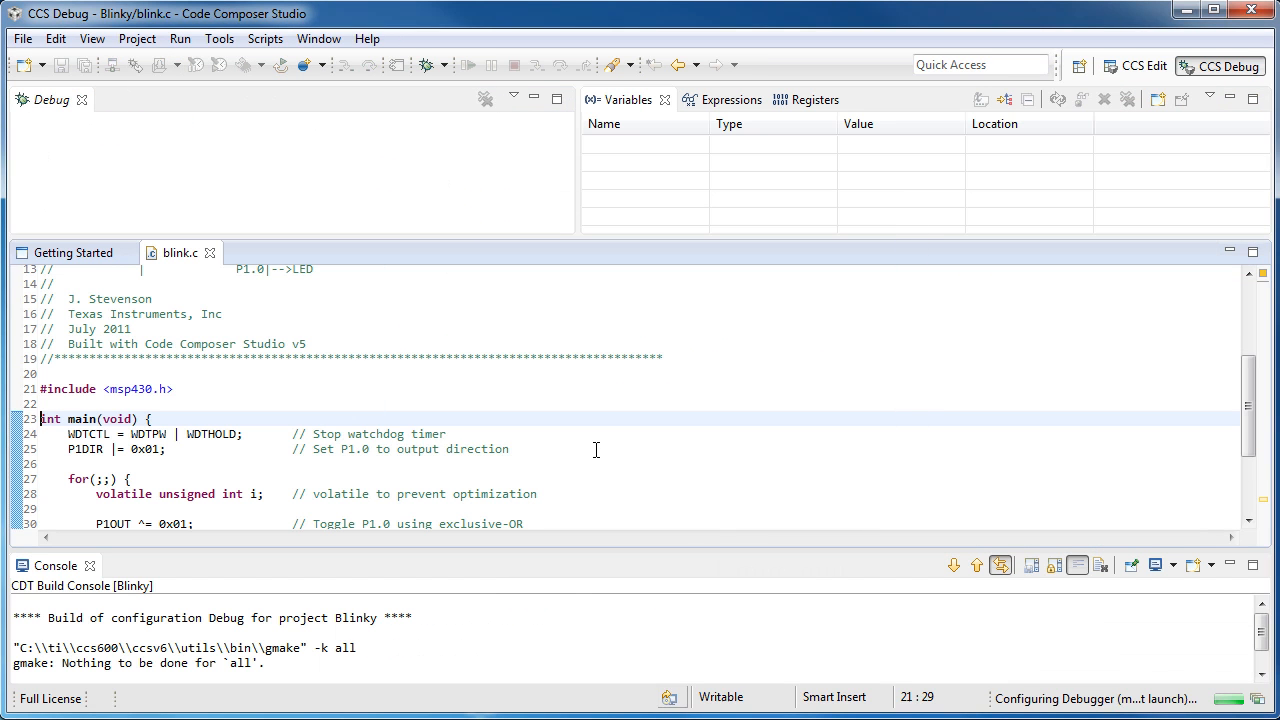
Let Blinky halt at main, inspect Variables, then terminate the debug session back to CCS Edit.
click(468, 64)
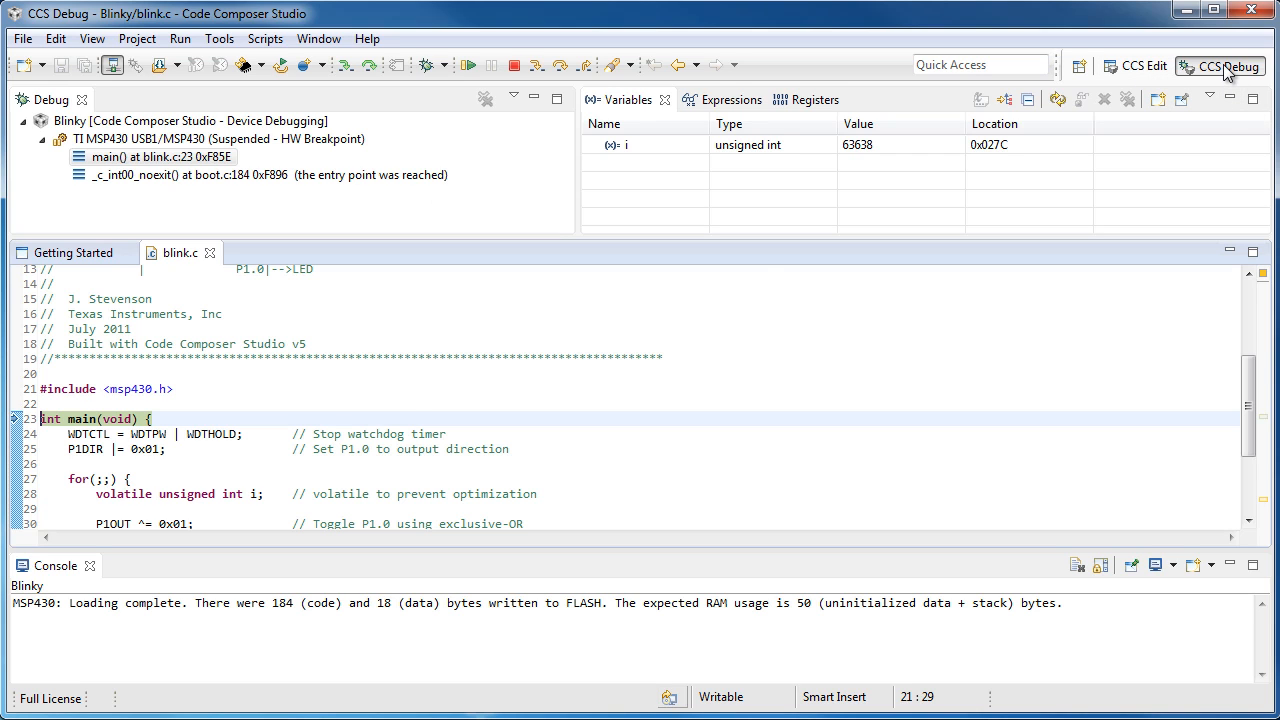
click(180, 38)
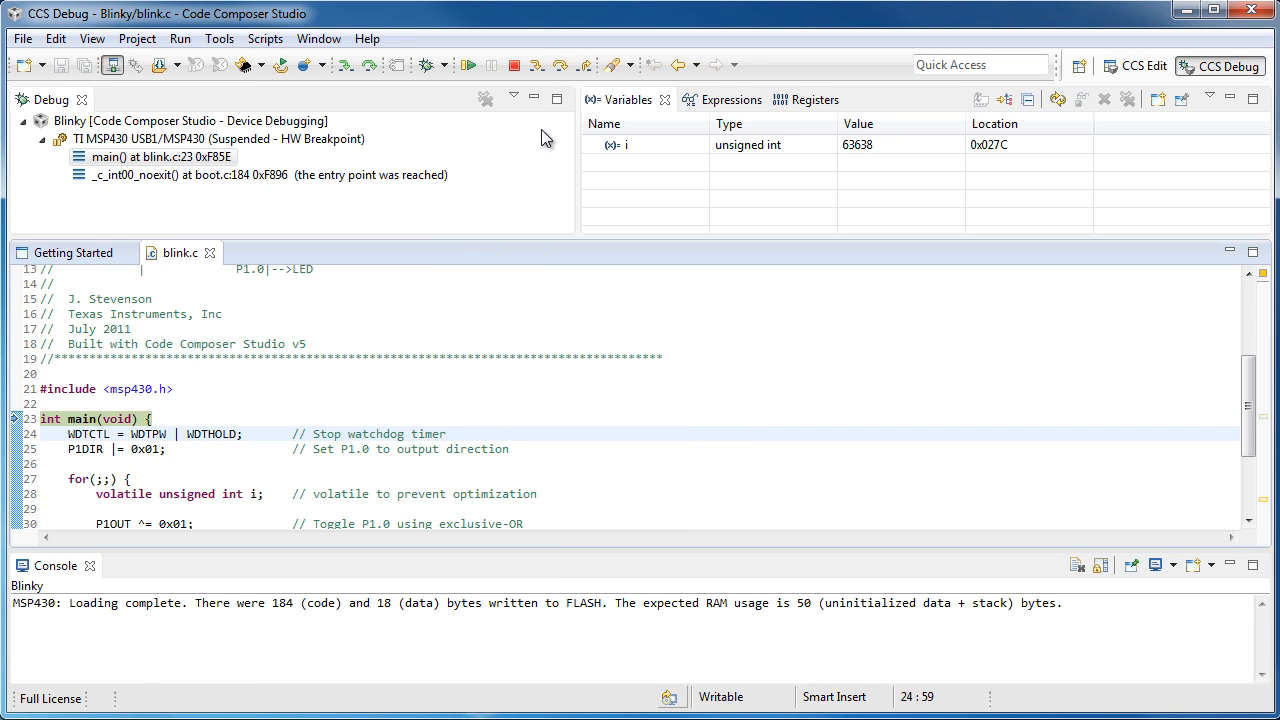
click(1136, 64)
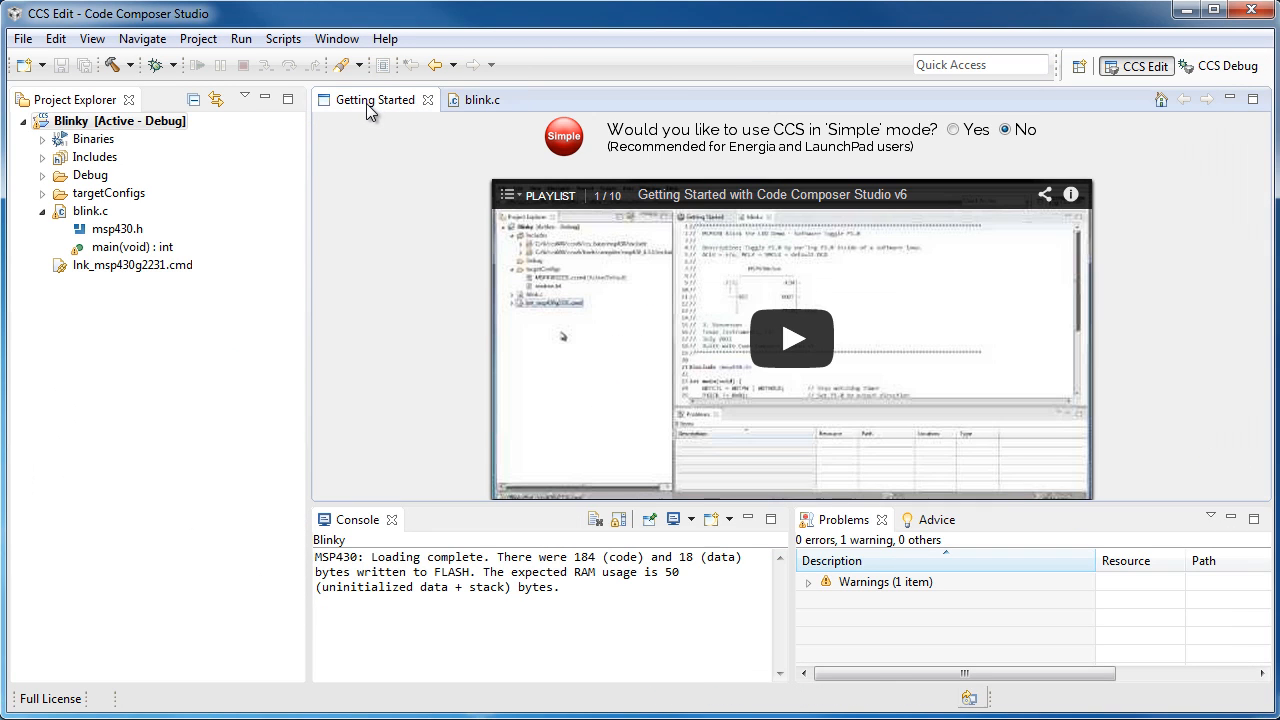
From the Getting Started page, answer Yes to use CCS in Simple mode.
click(950, 128)
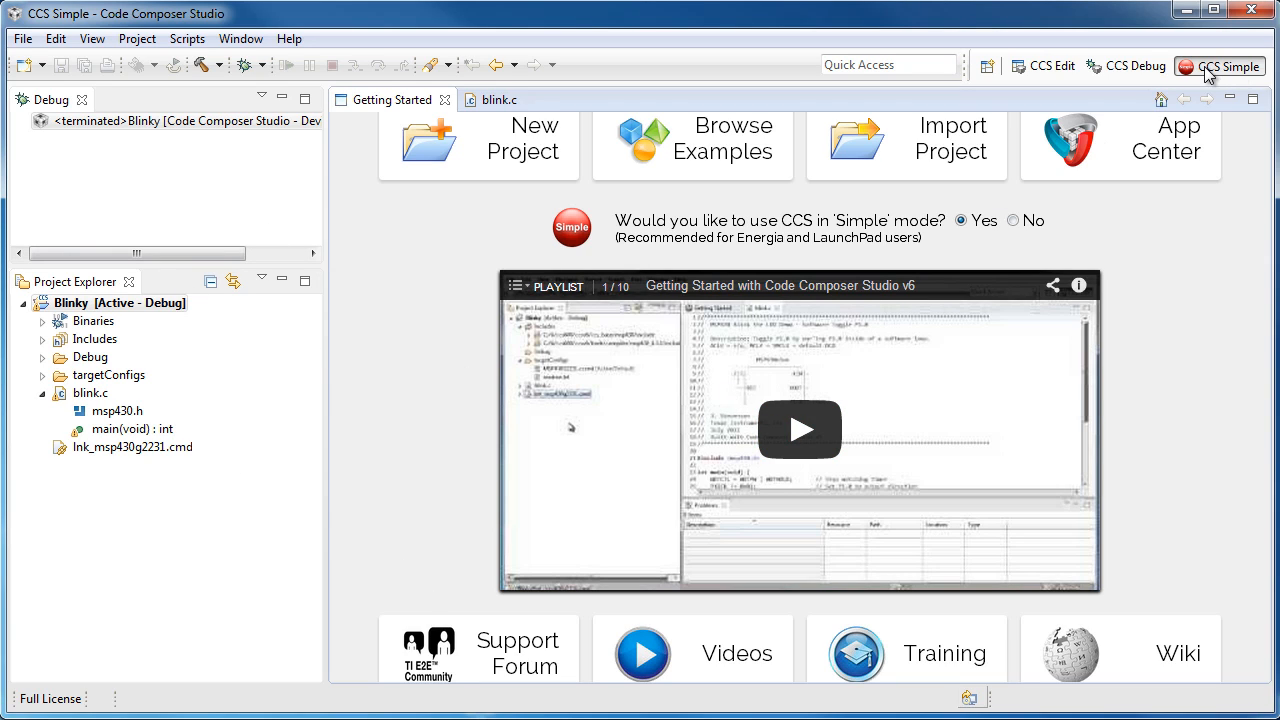
click(110, 304)
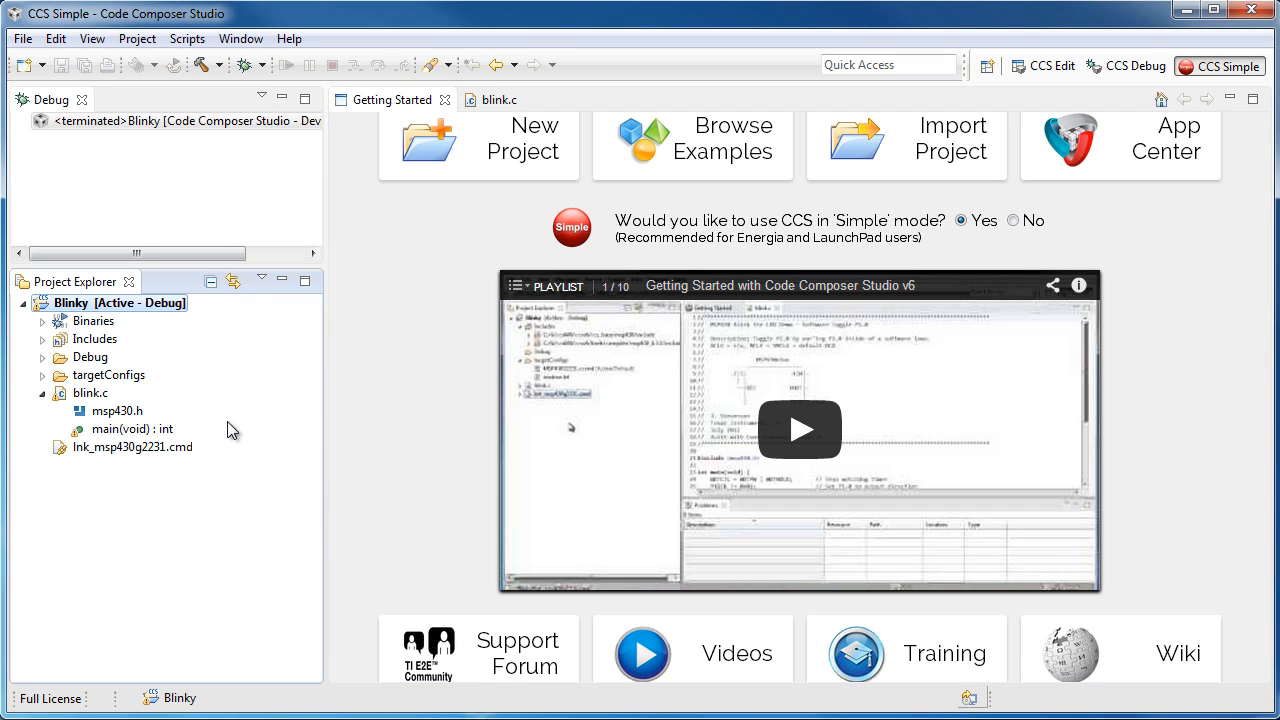
mouse_move(168, 464)
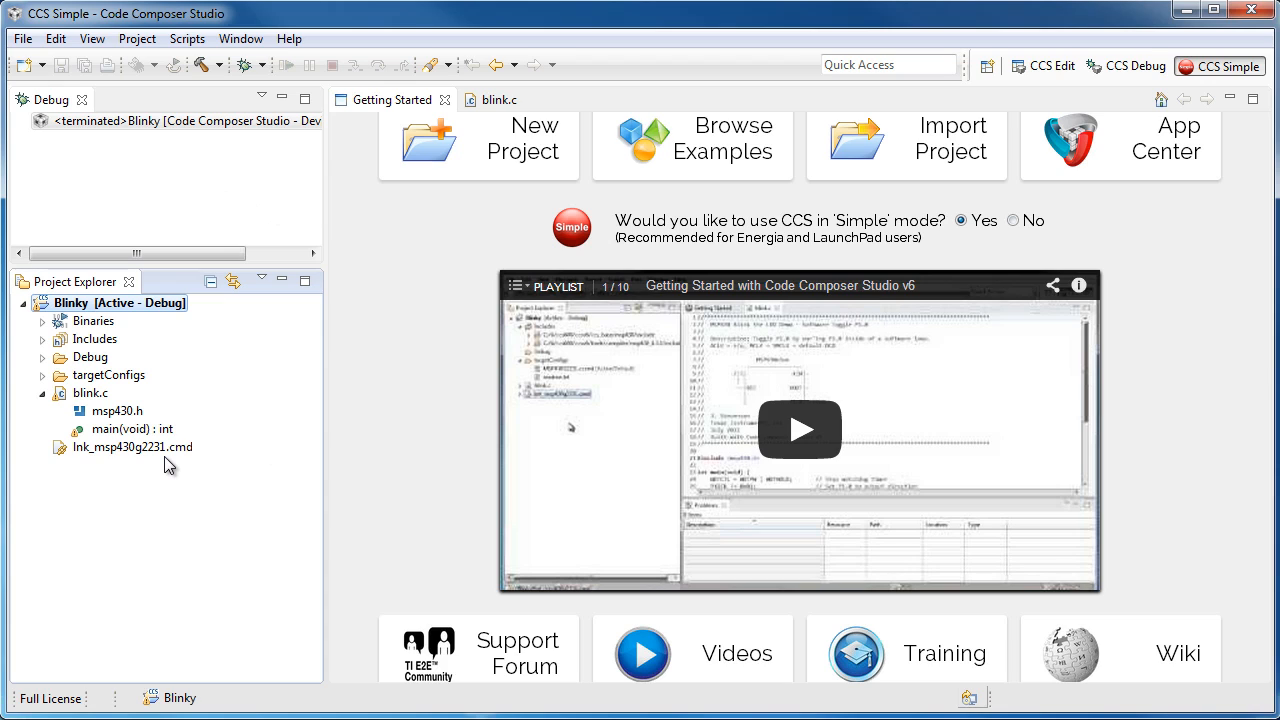
mouse_move(360, 380)
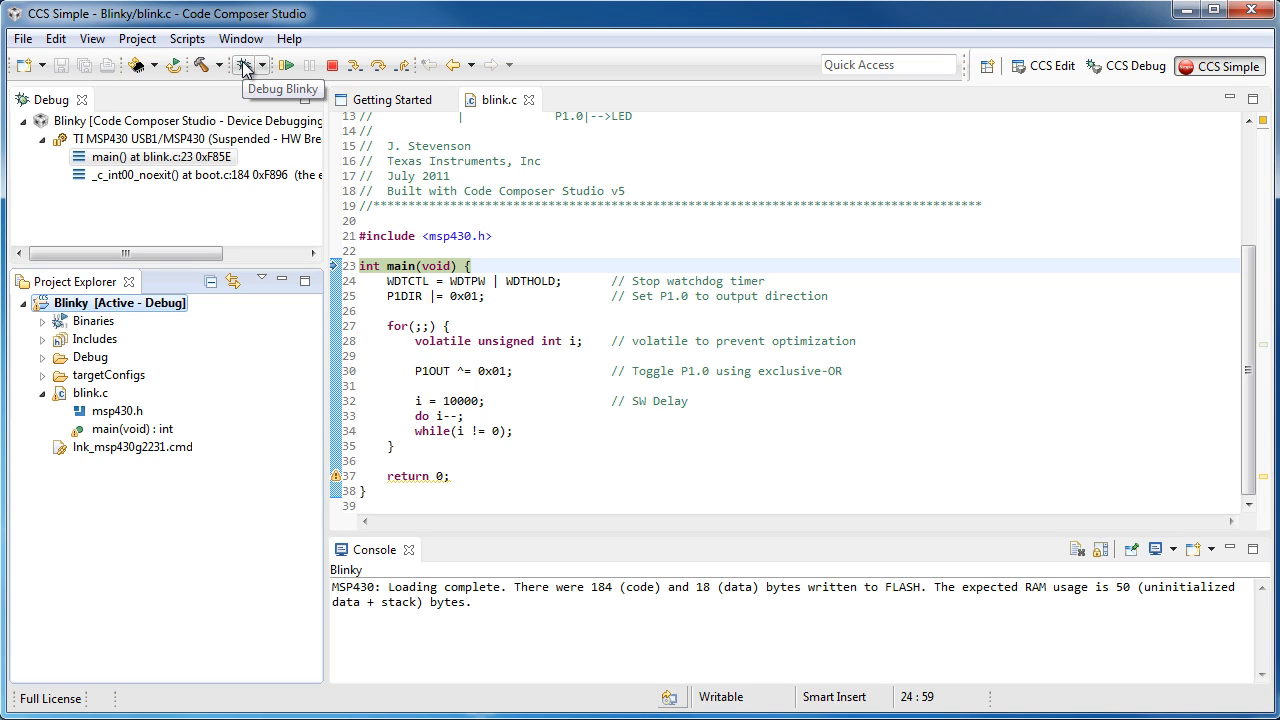
mouse_move(314, 512)
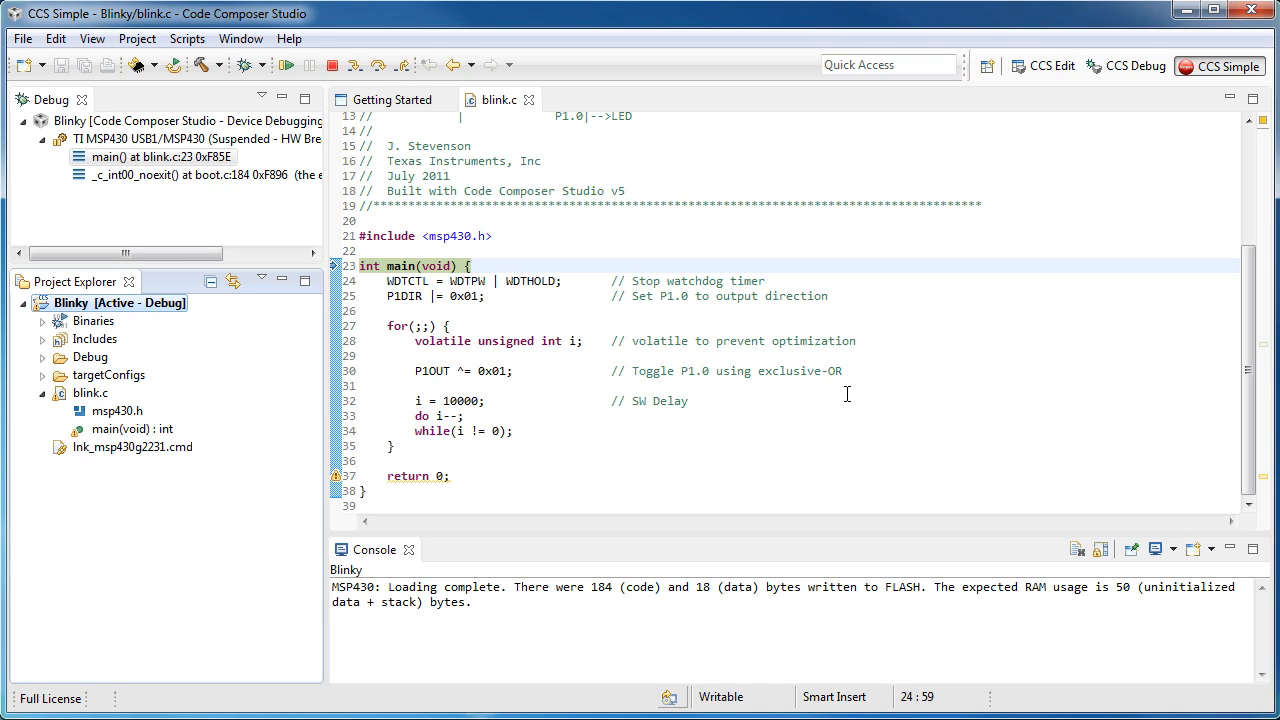
From the Getting Started page, answer No to leave Simple mode for the standard layout.
click(392, 100)
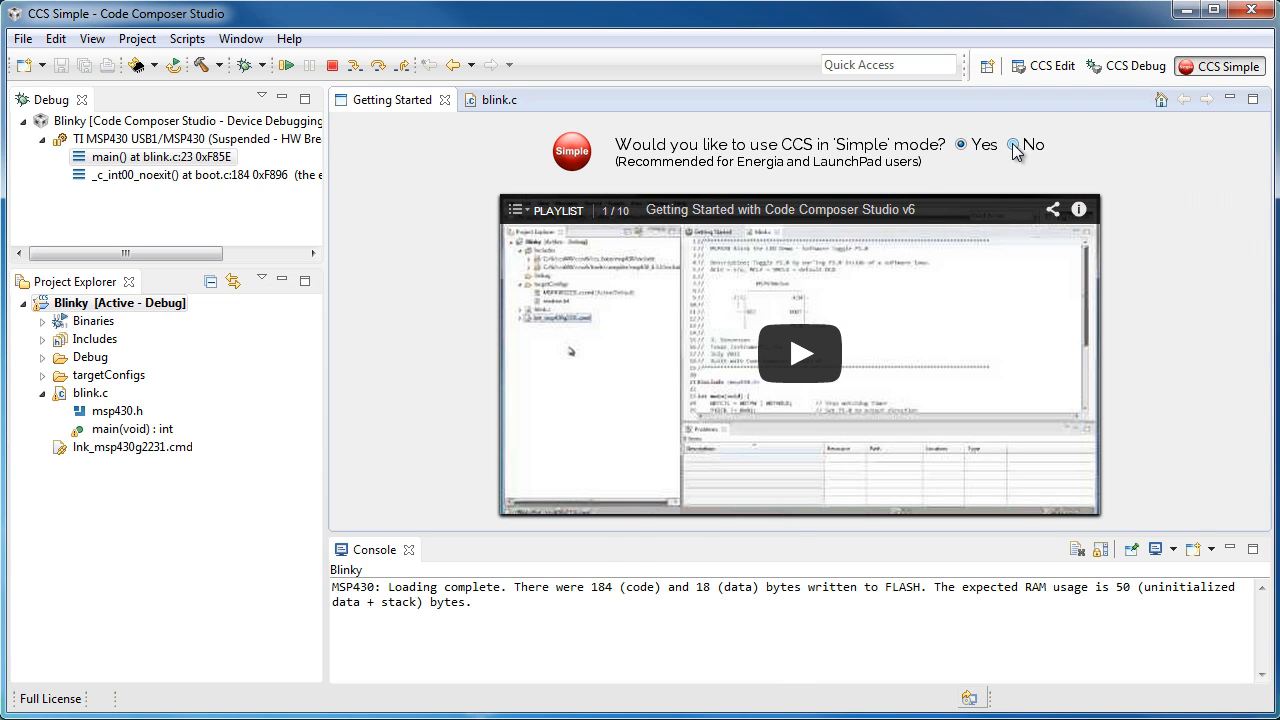
click(1014, 144)
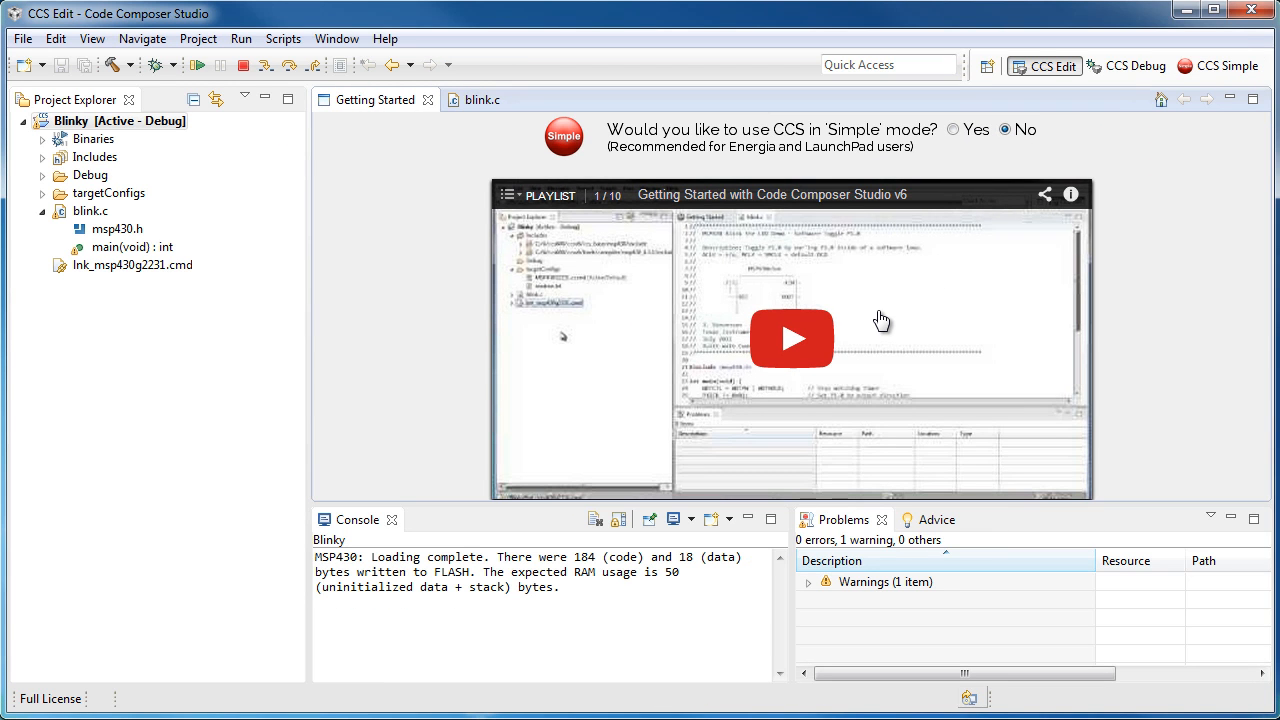
mouse_move(424, 396)
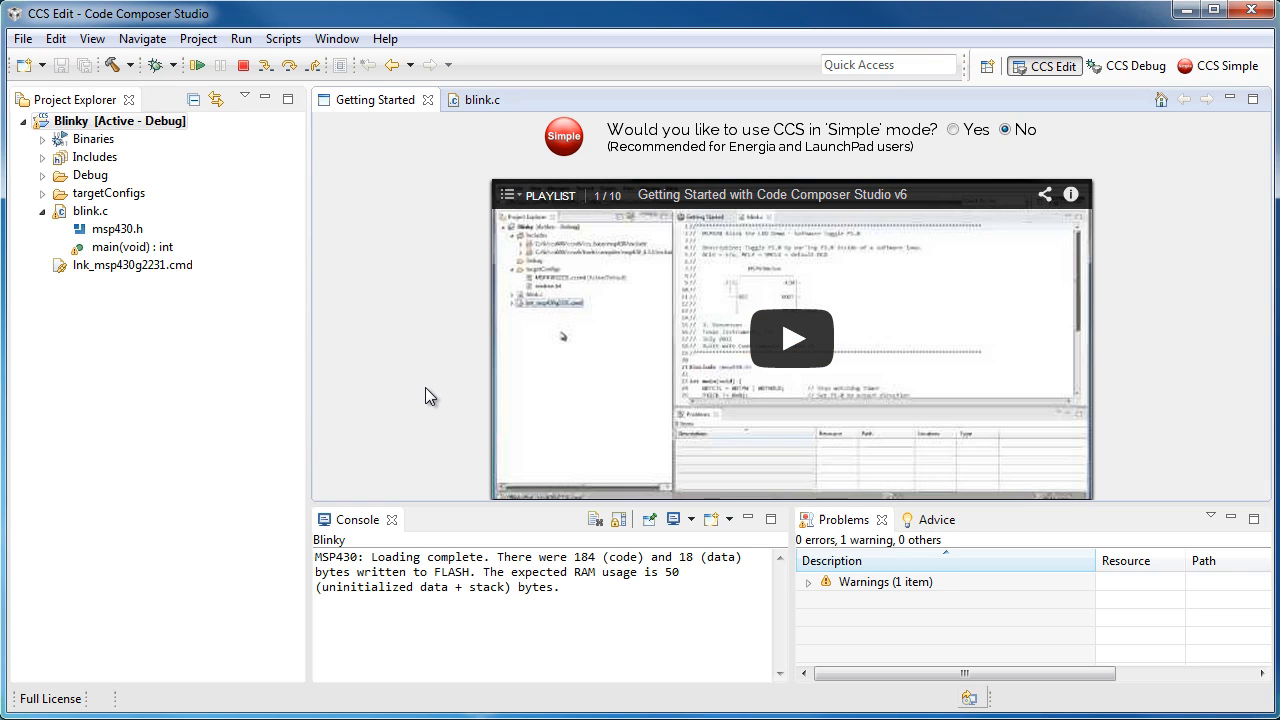